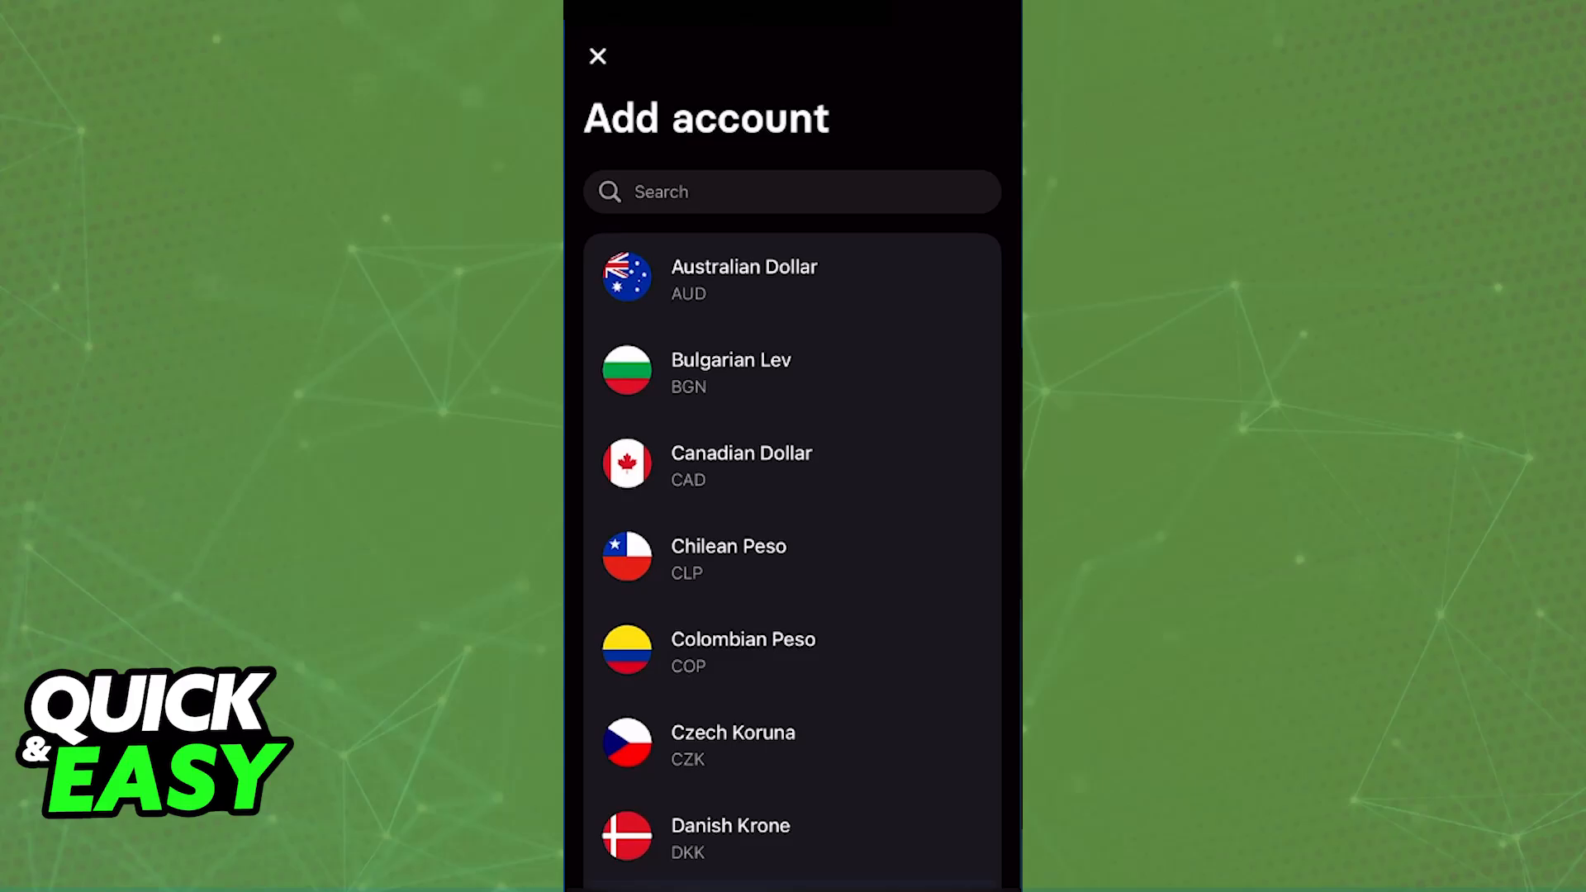
- Dismiss the new-account currency list to get back to the Revolut Accounts overview
click(597, 56)
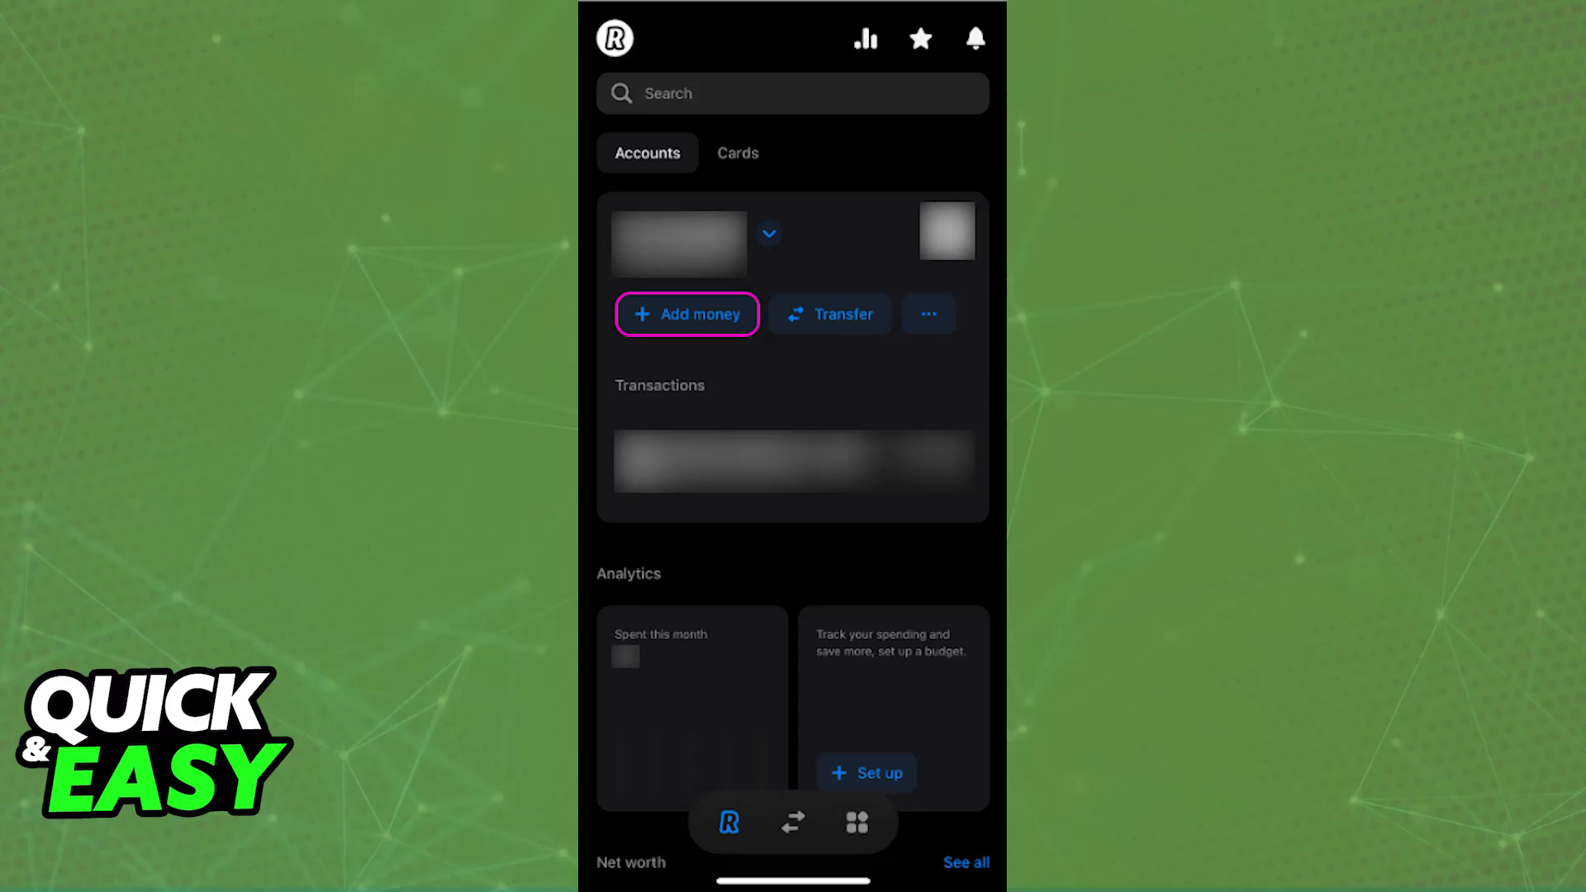
- Show the account's local bank details: beneficiary, bank, branch, account type and number
click(687, 314)
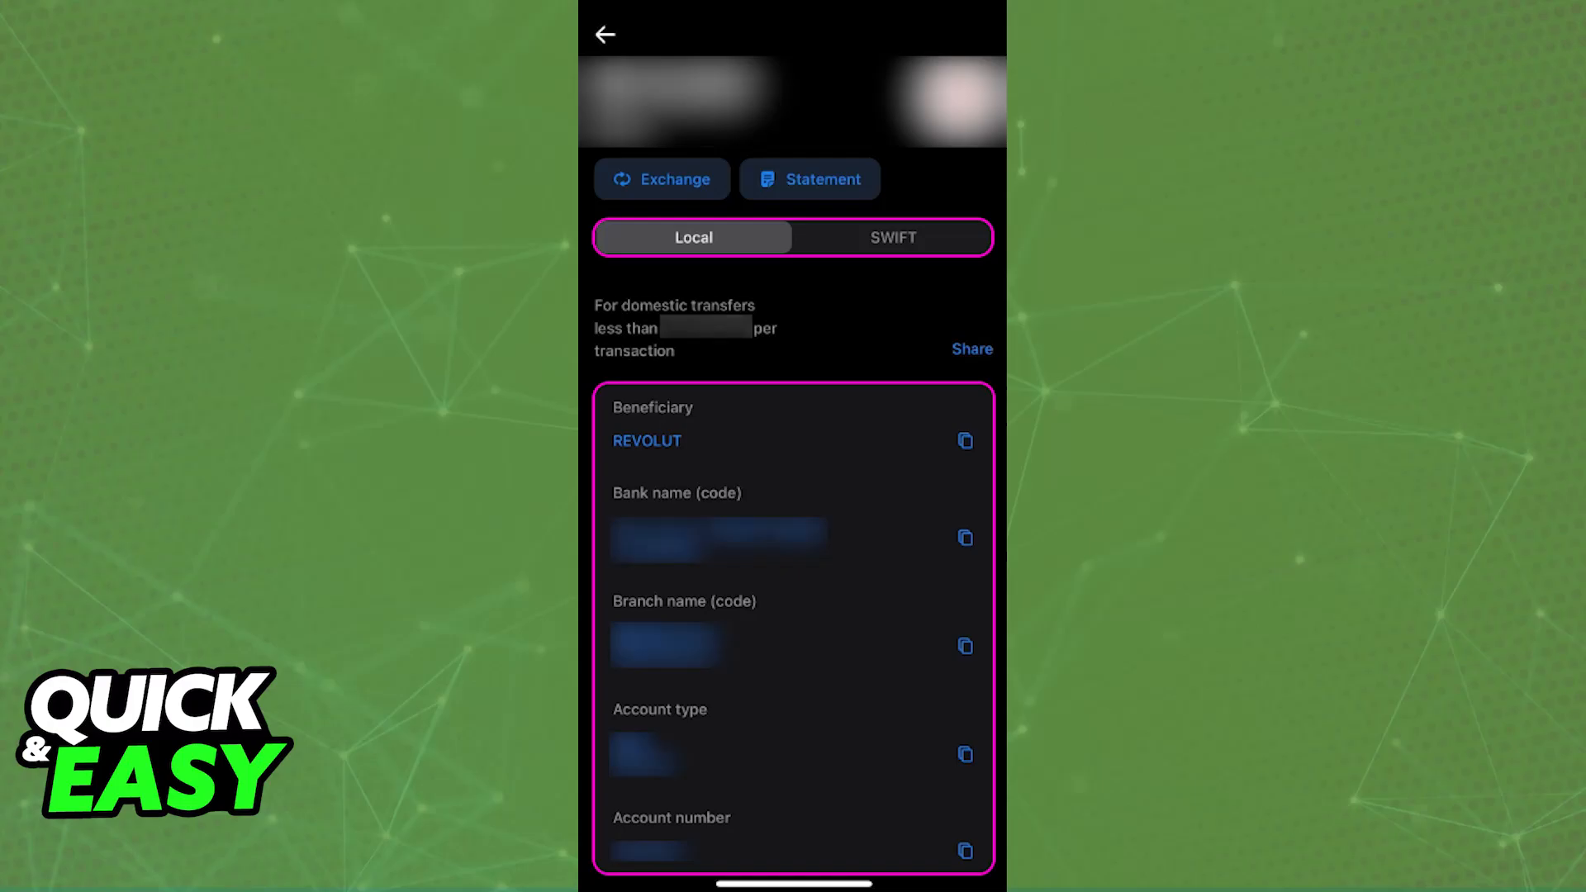
- From Coinbase home, go to Add cash and start adding a new payment method
click(604, 33)
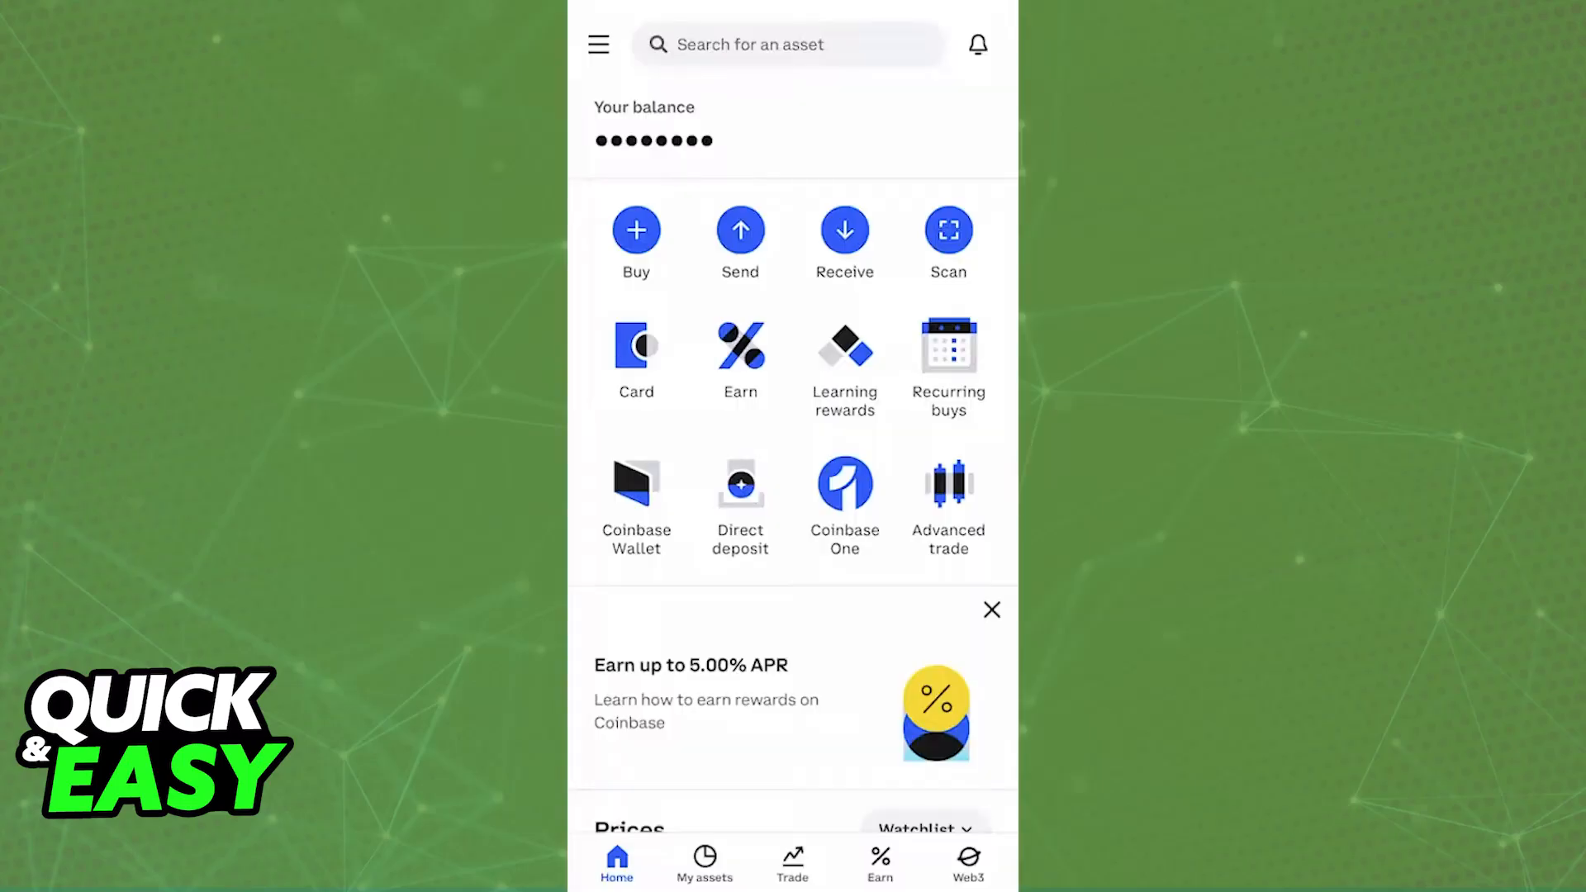
click(636, 229)
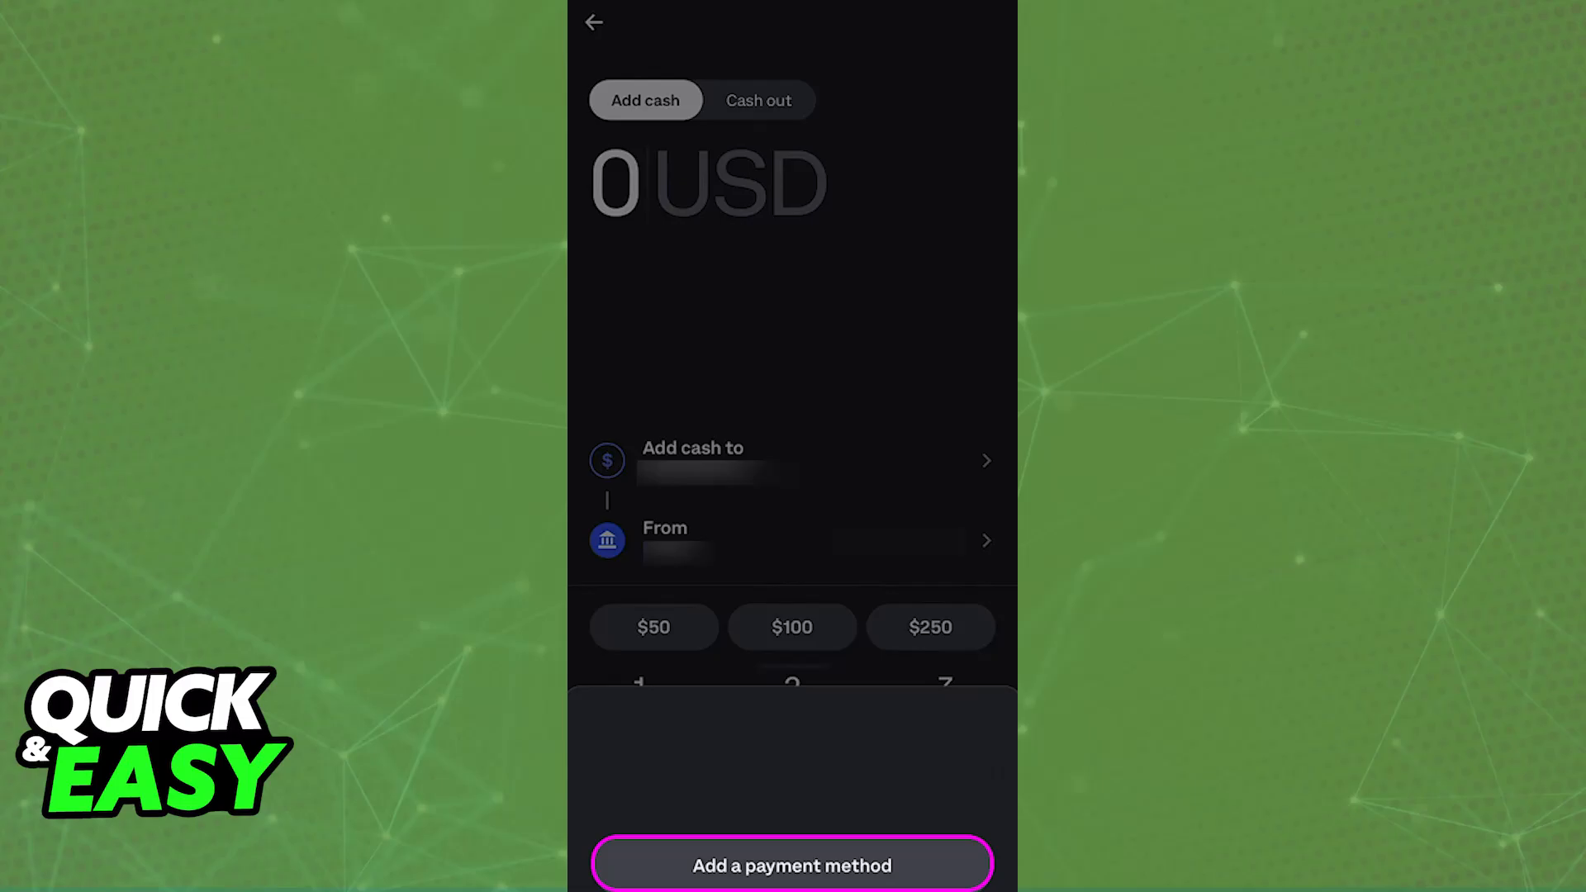
click(792, 865)
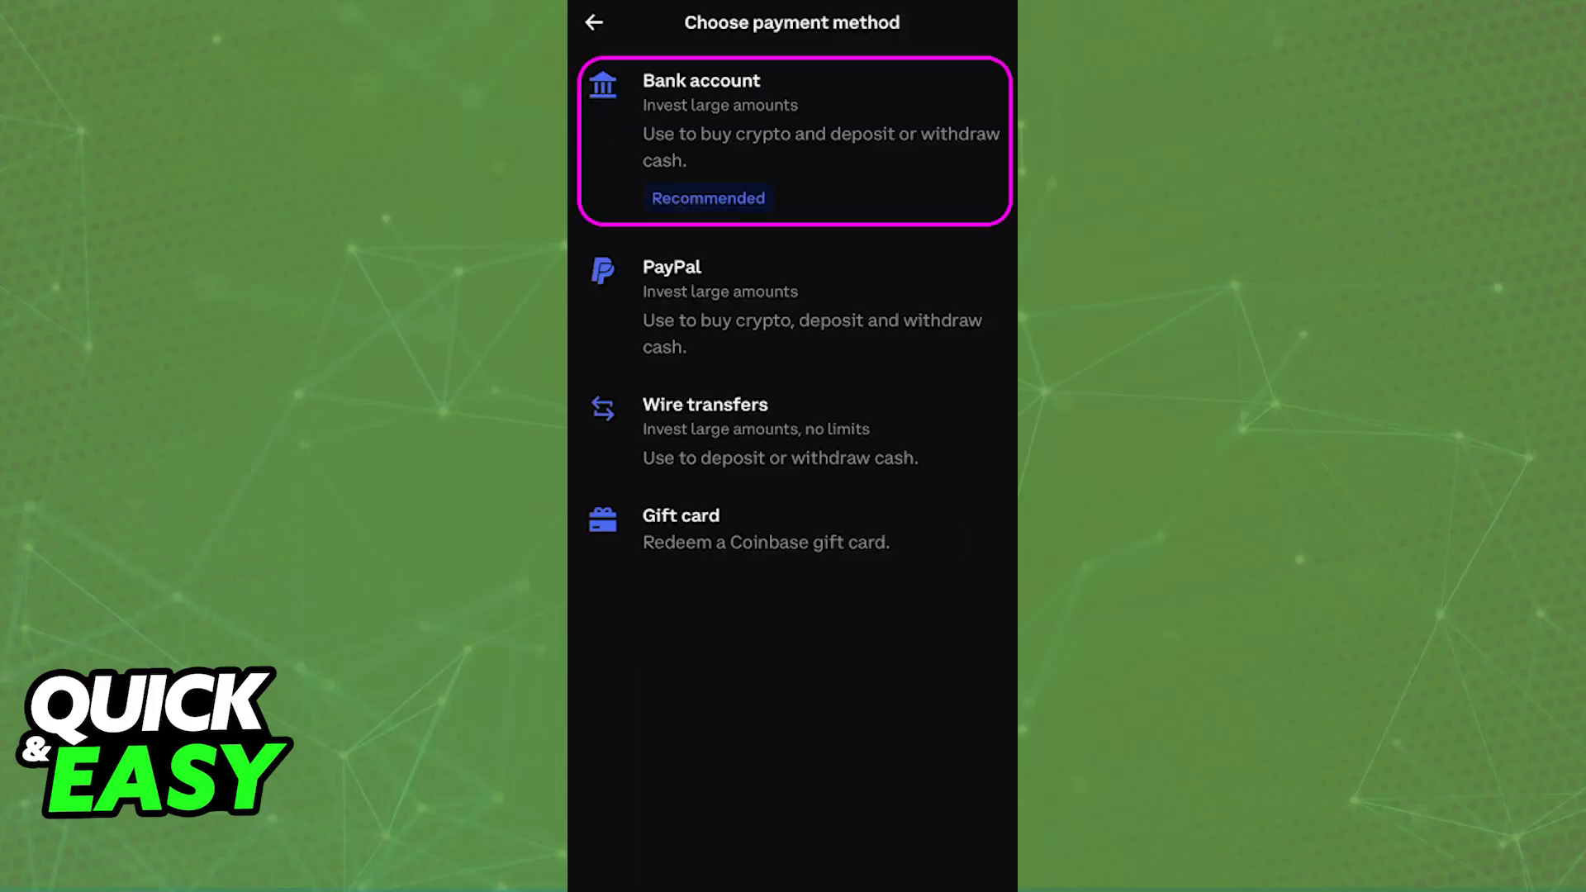
- Link a bank account as the payment method, ending on the BTC send screen
click(793, 141)
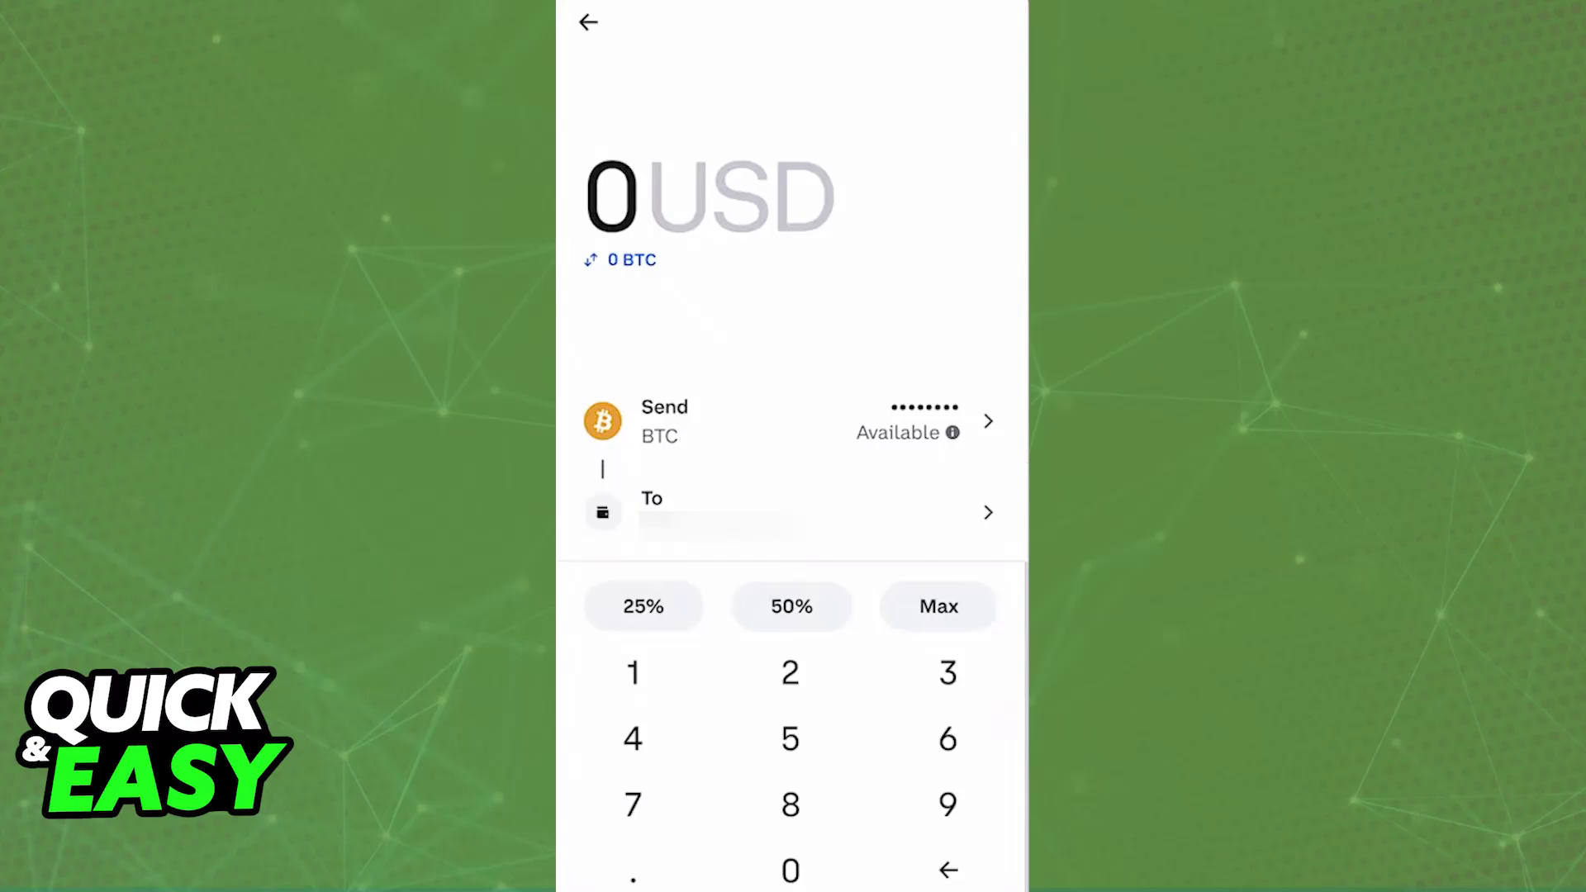
- Switch back to Revolut's Home Accounts tab showing the British Pound account
click(590, 22)
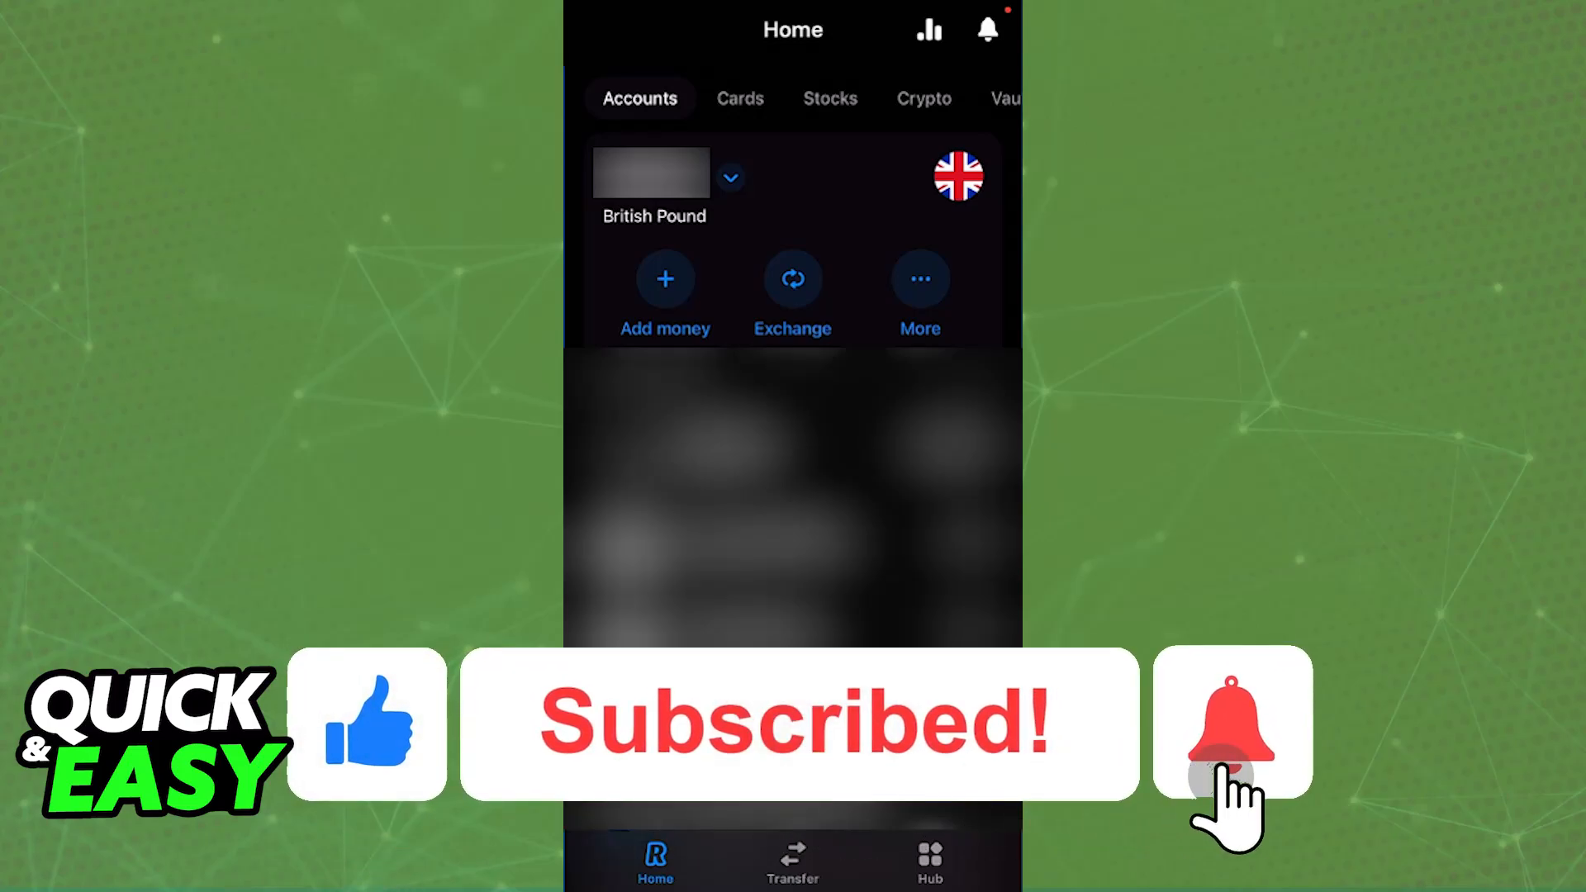
click(1231, 724)
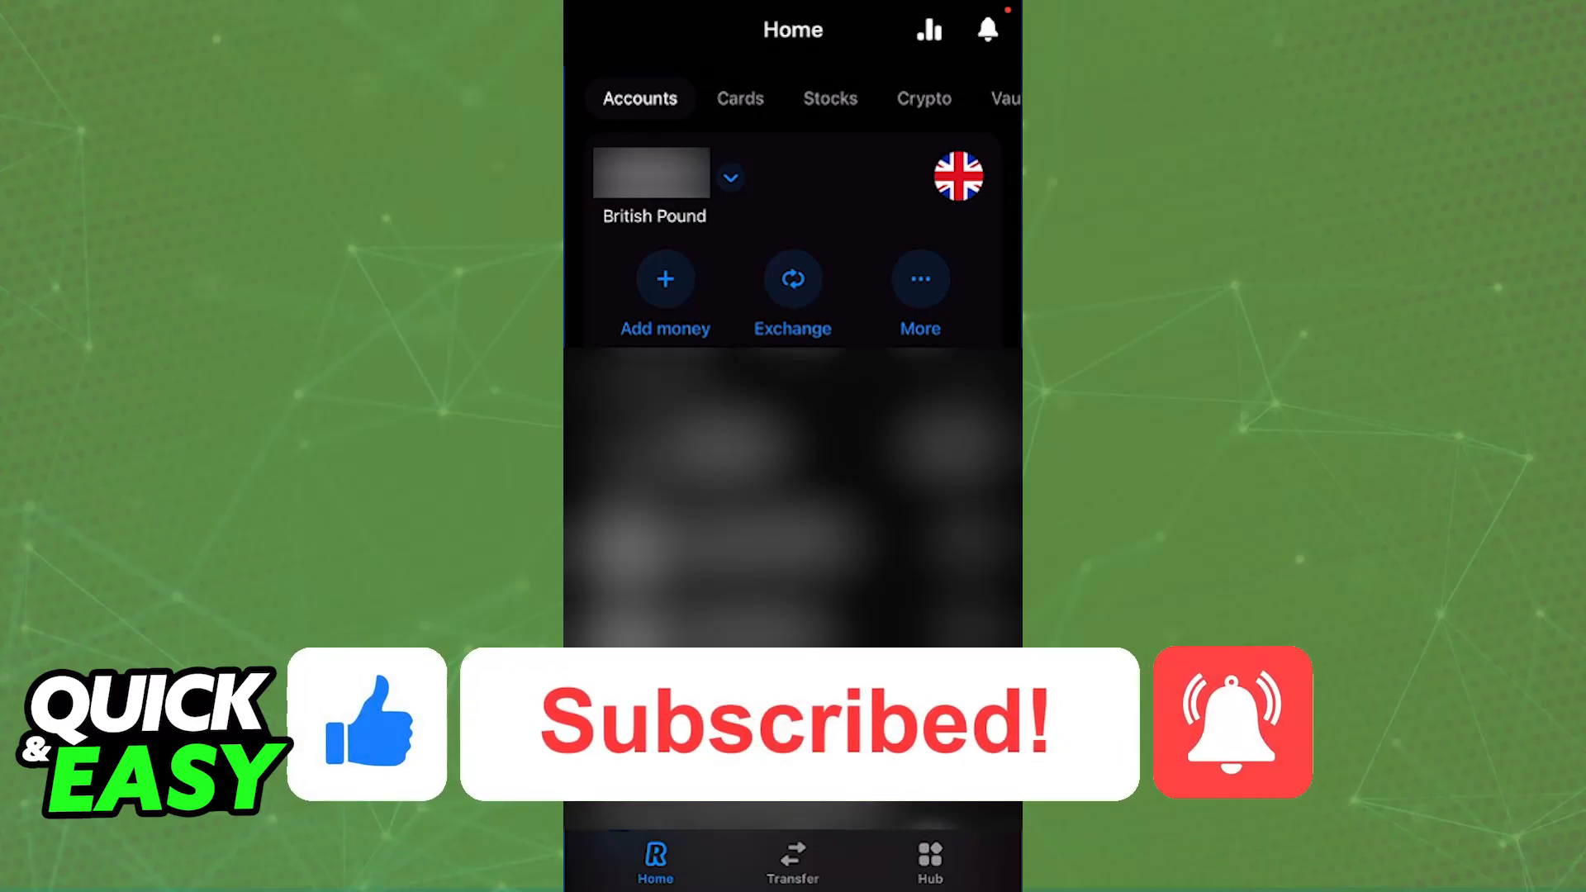